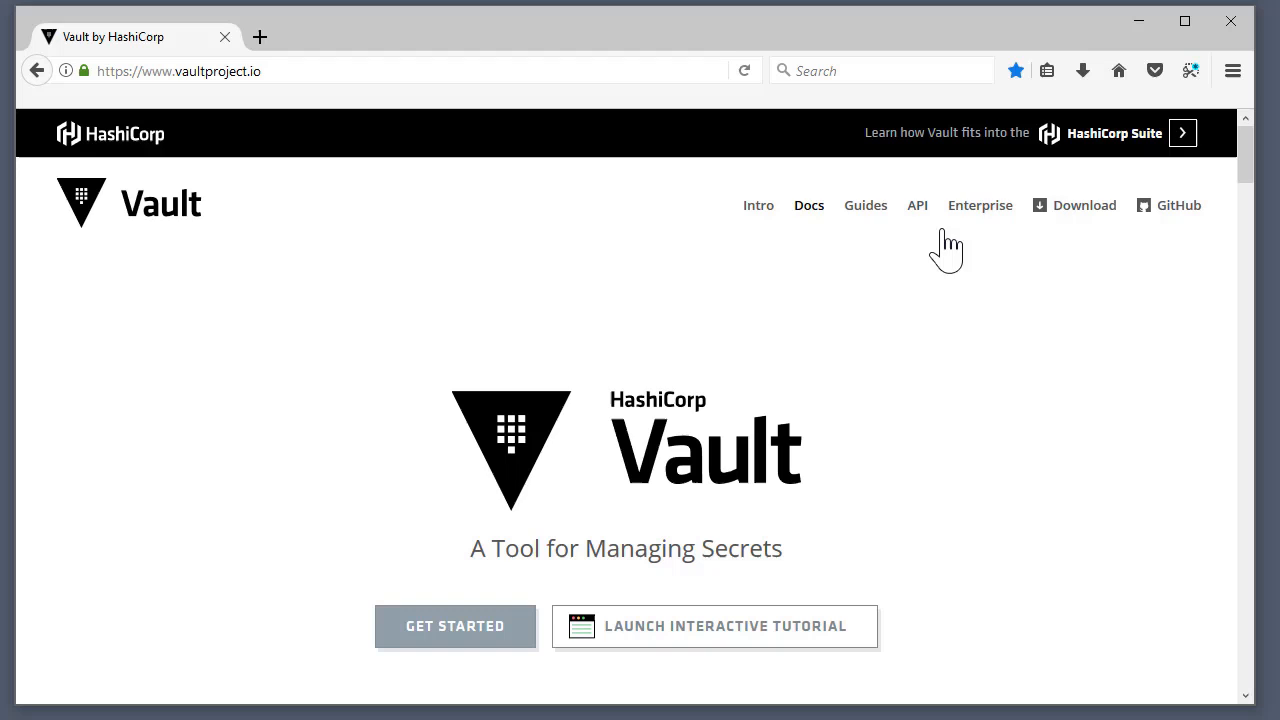
Go to the Download Vault page listing the version 0.9.0 packages.
{"action": "left_click", "coordinate": [1084, 205]}
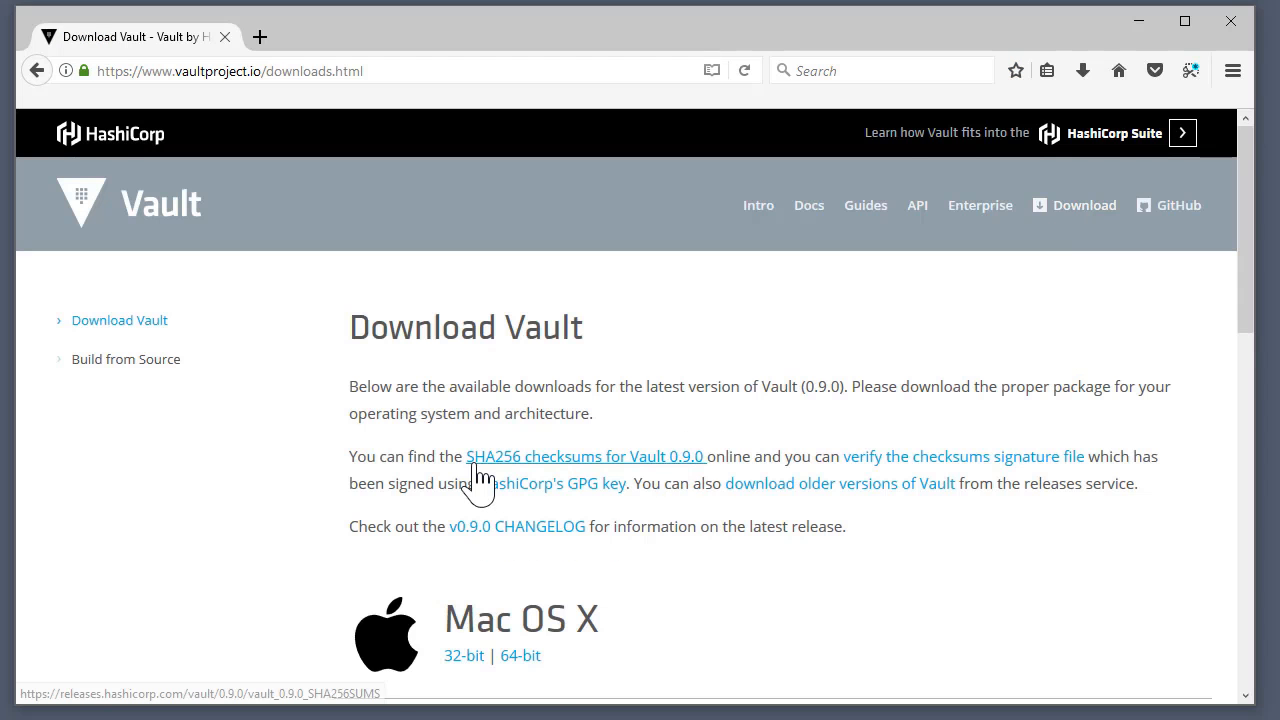
Download and save the Vault 0.9.0 Windows 64-bit zip package.
{"action": "scroll", "scroll_direction": "down", "scroll_amount": 3}
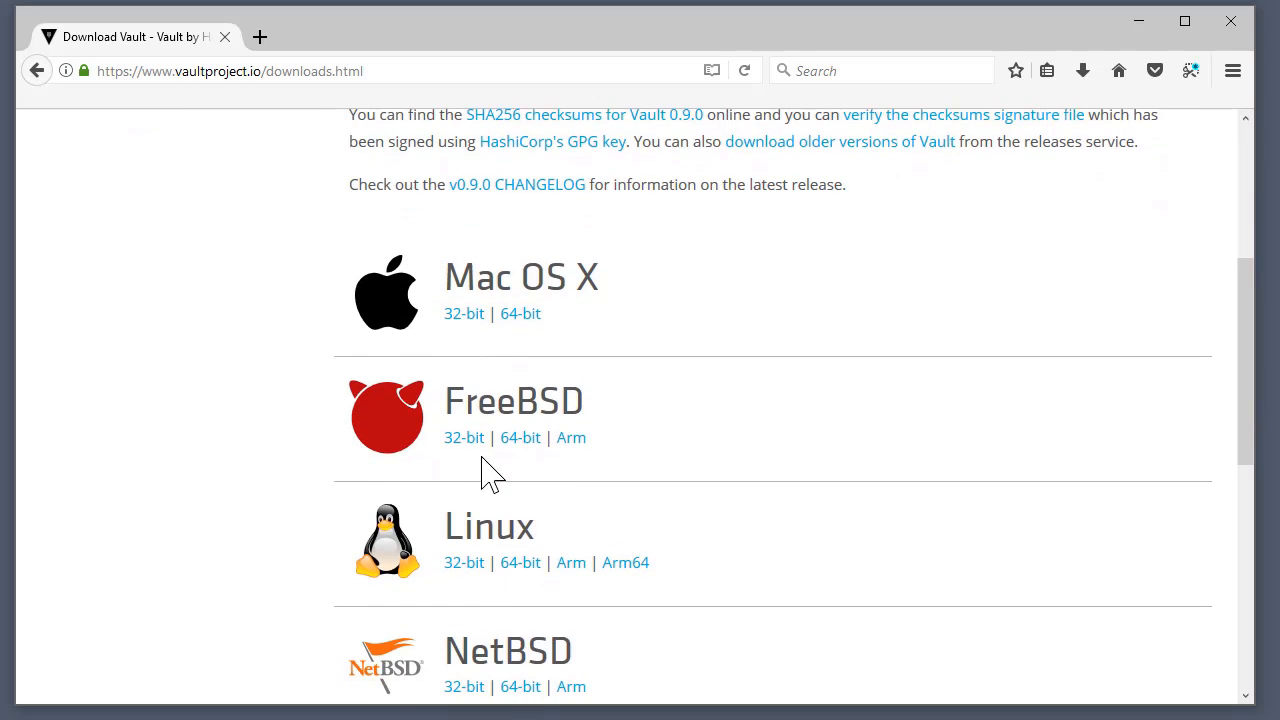
{"action": "mouse_move", "coordinate": [635, 312]}
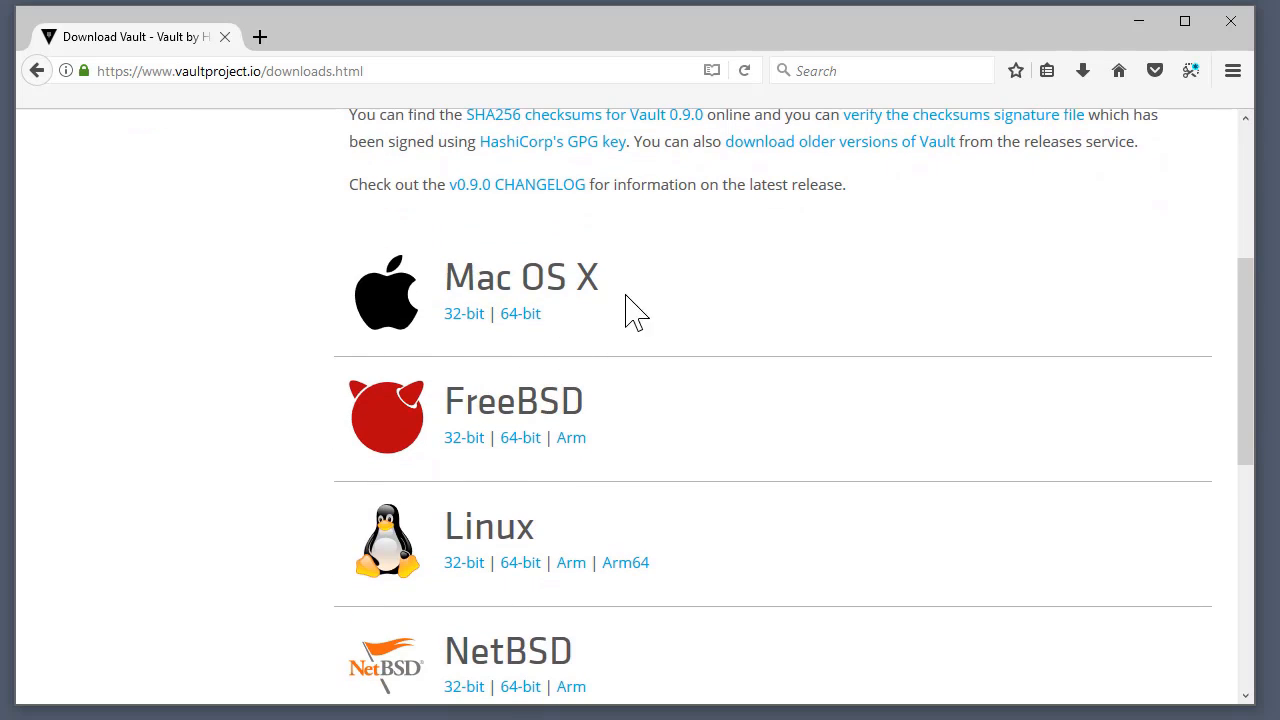
{"action": "scroll", "scroll_direction": "down", "scroll_amount": 3}
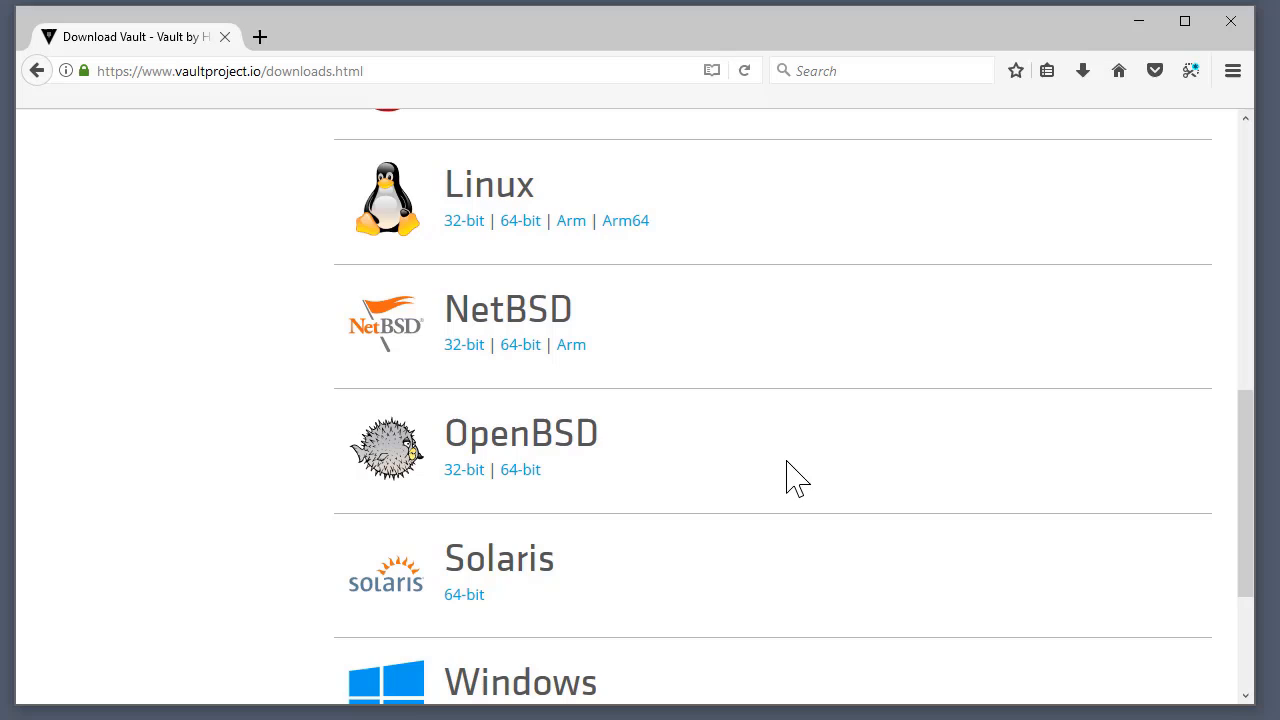
{"action": "scroll", "scroll_direction": "down", "scroll_amount": 3}
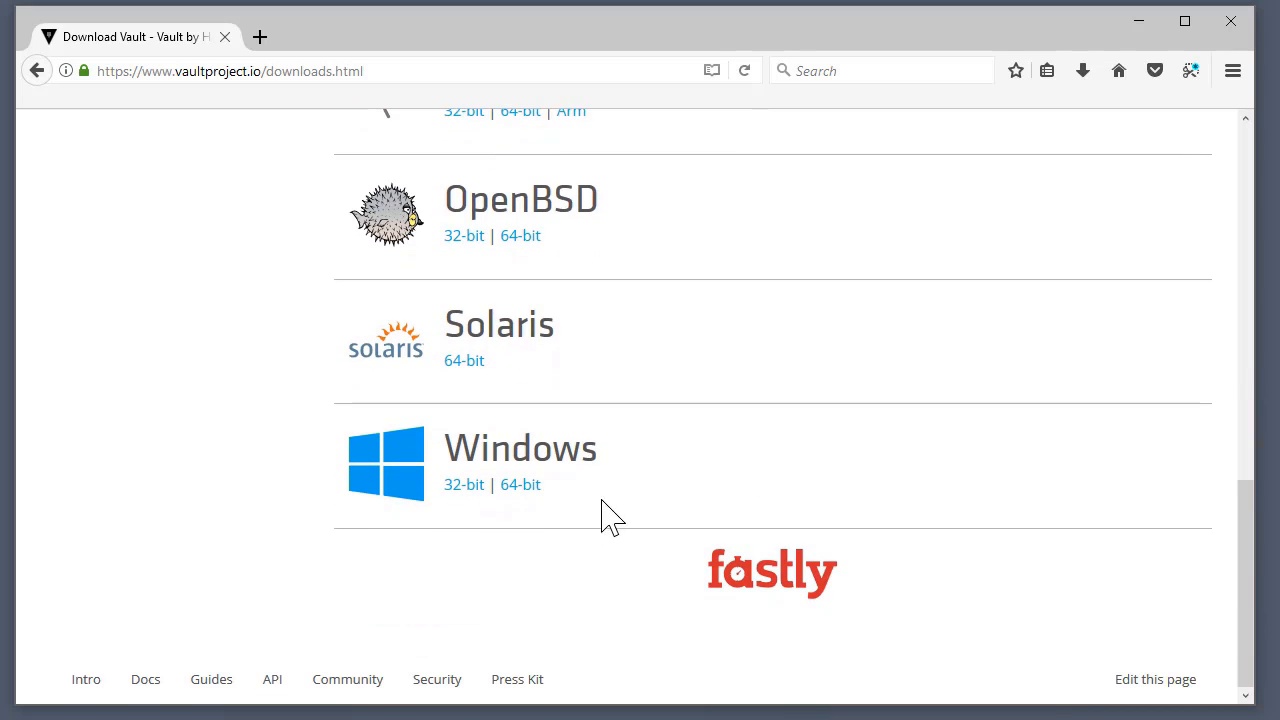
{"action": "mouse_move", "coordinate": [520, 484]}
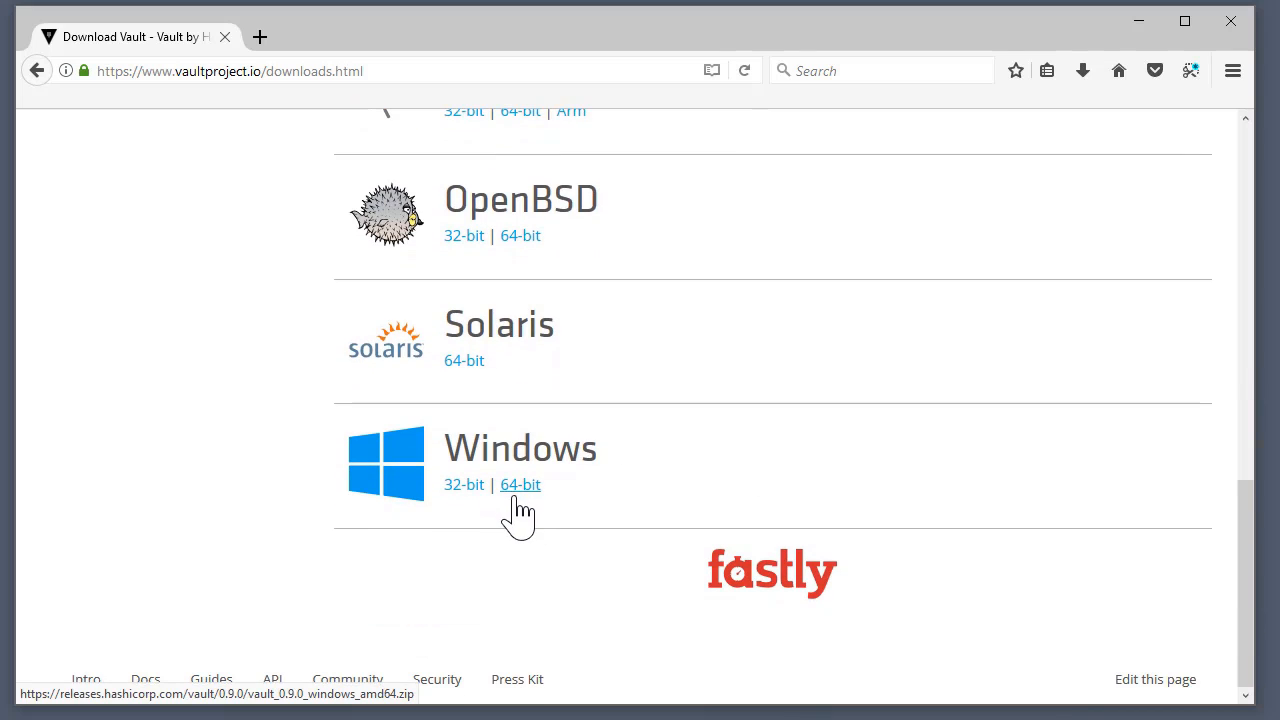
{"action": "left_click", "coordinate": [520, 484]}
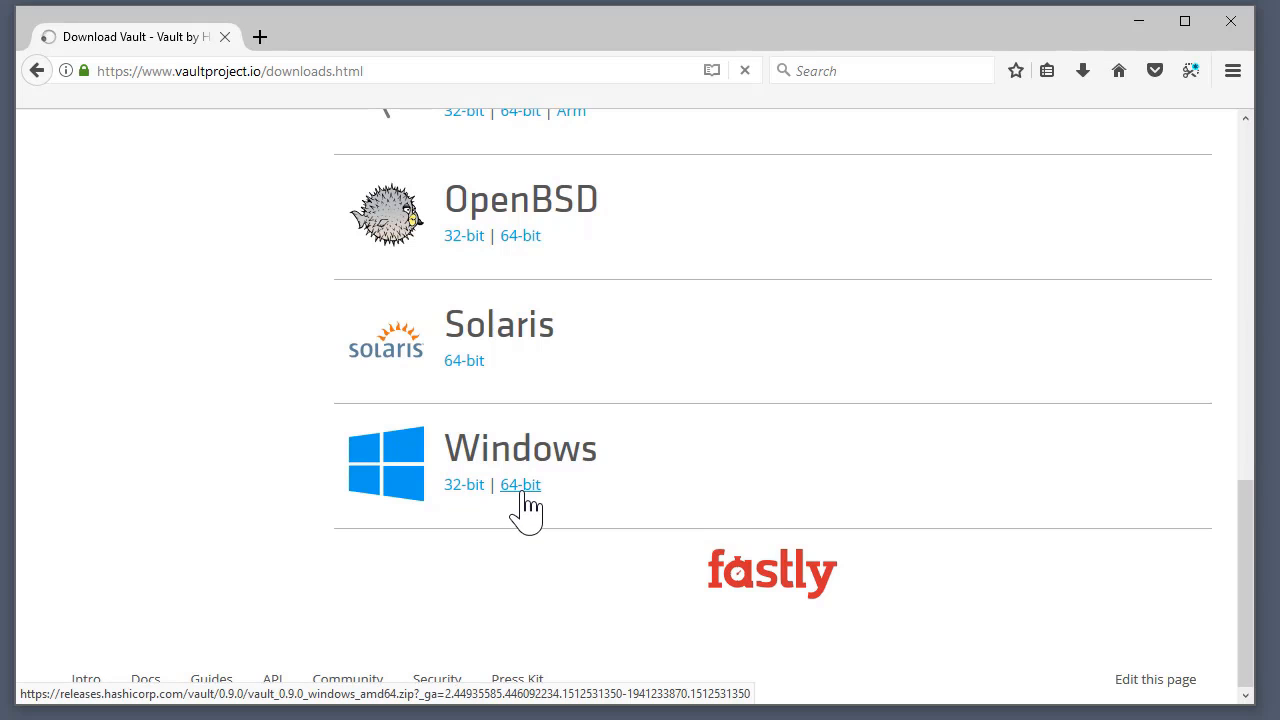
{"action": "left_click", "coordinate": [520, 484]}
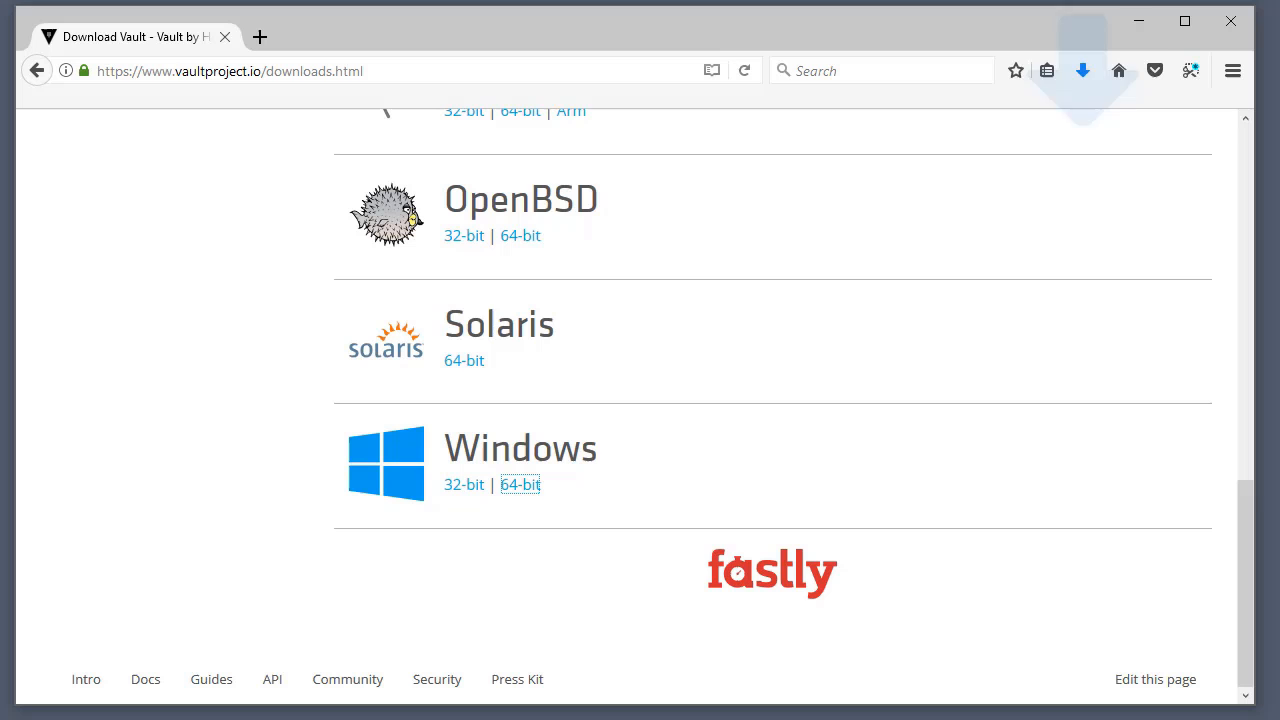
{"action": "left_click", "coordinate": [1082, 70]}
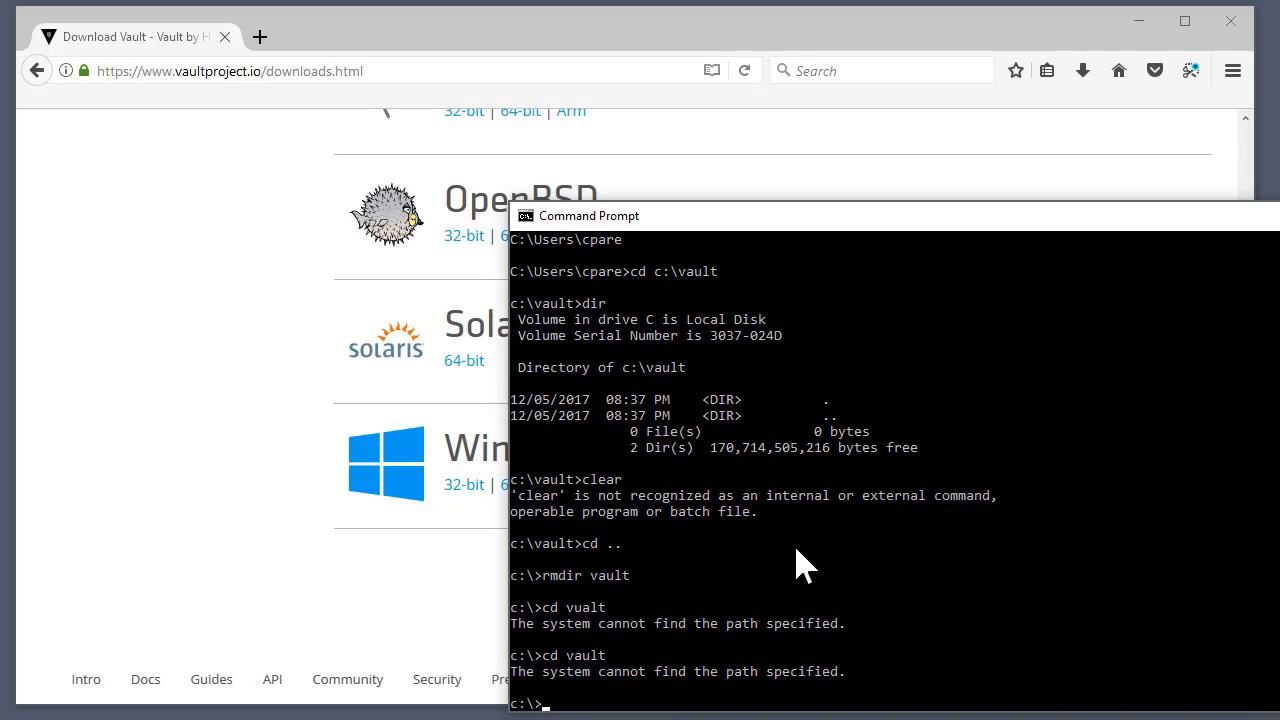
Clear the screen, create the vault folder, and change into C:\vault.
{"action": "type", "text": "cls"}
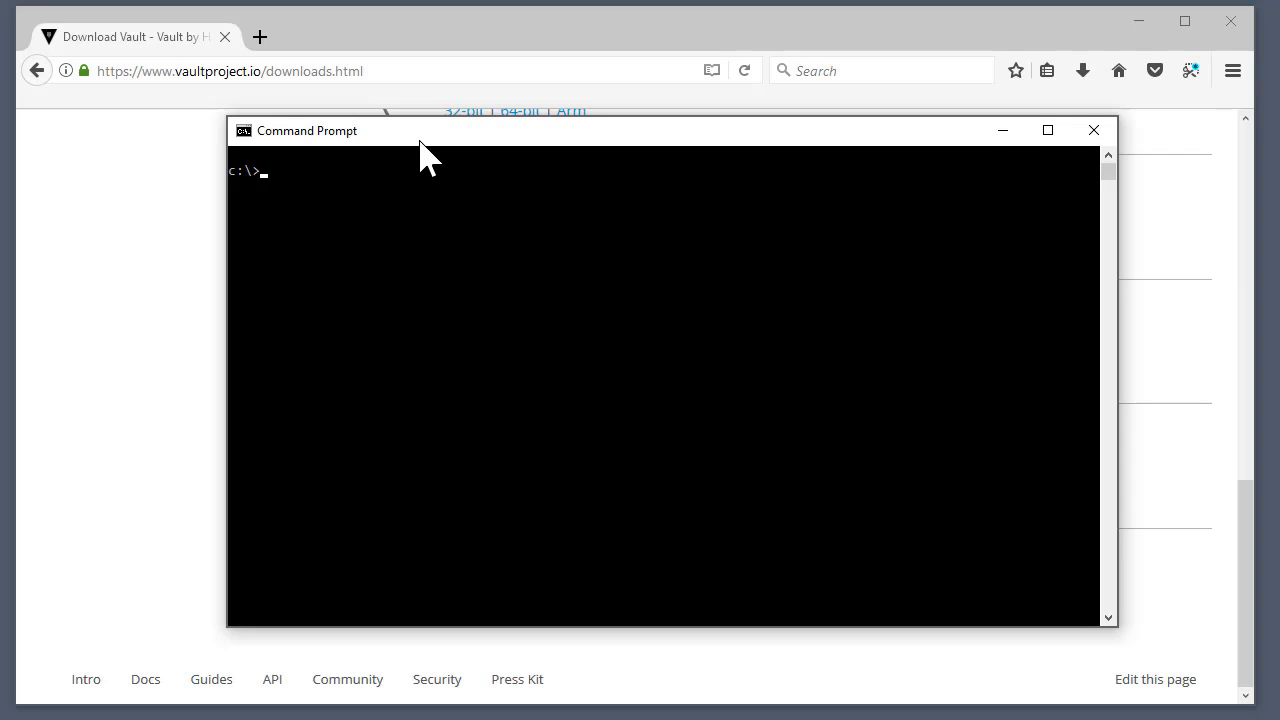
{"action": "type", "text": "mkdir vault"}
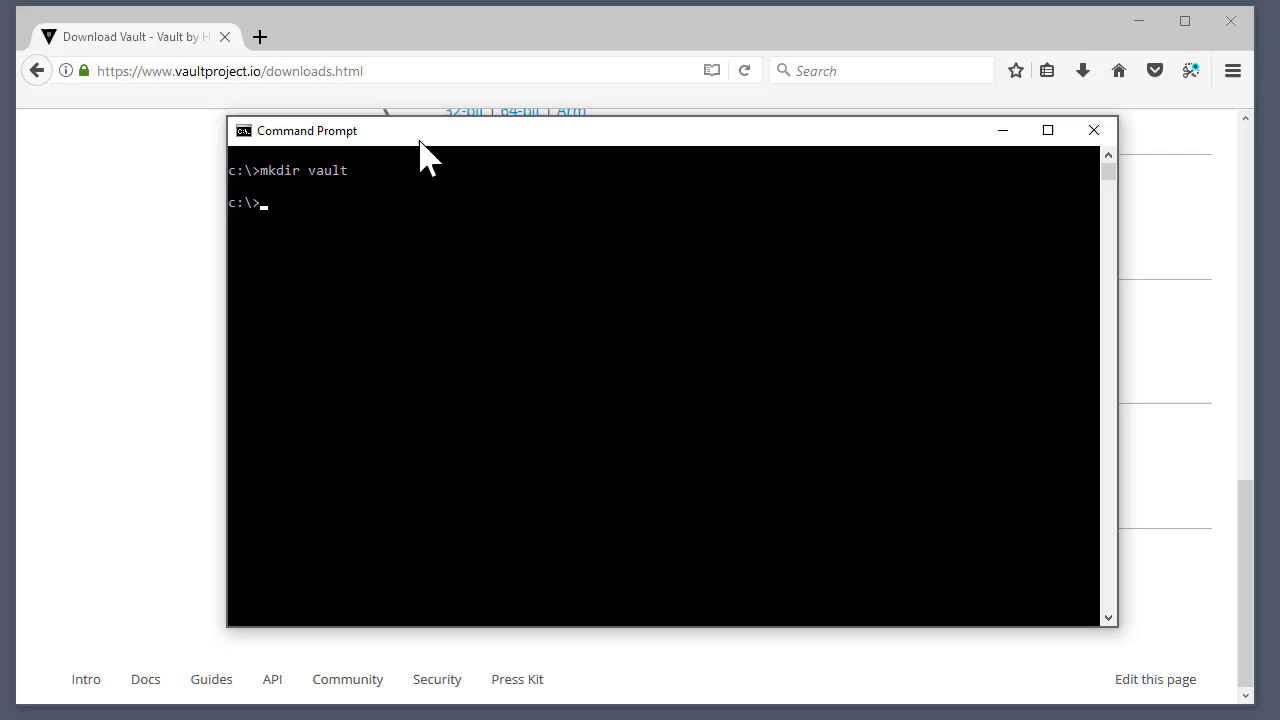
{"action": "type", "text": "cd c:\\vault"}
{"action": "type", "text": "dir"}
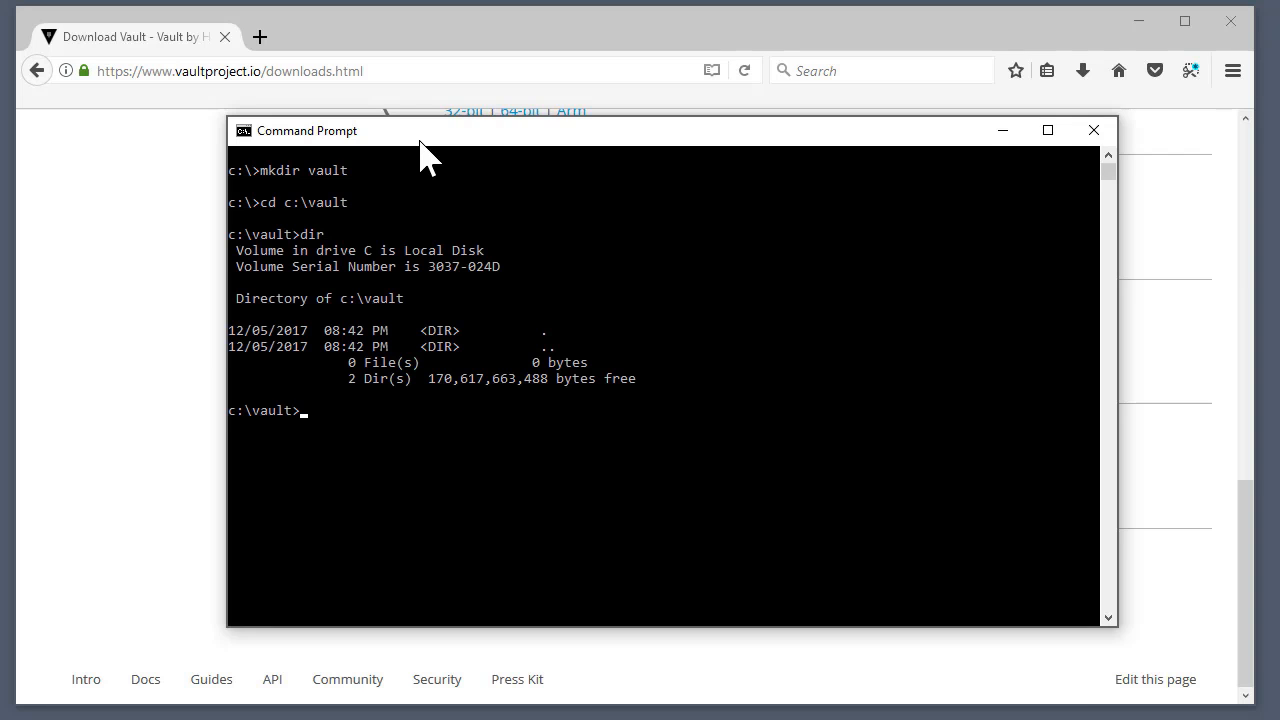
{"action": "mouse_move", "coordinate": [1085, 45]}
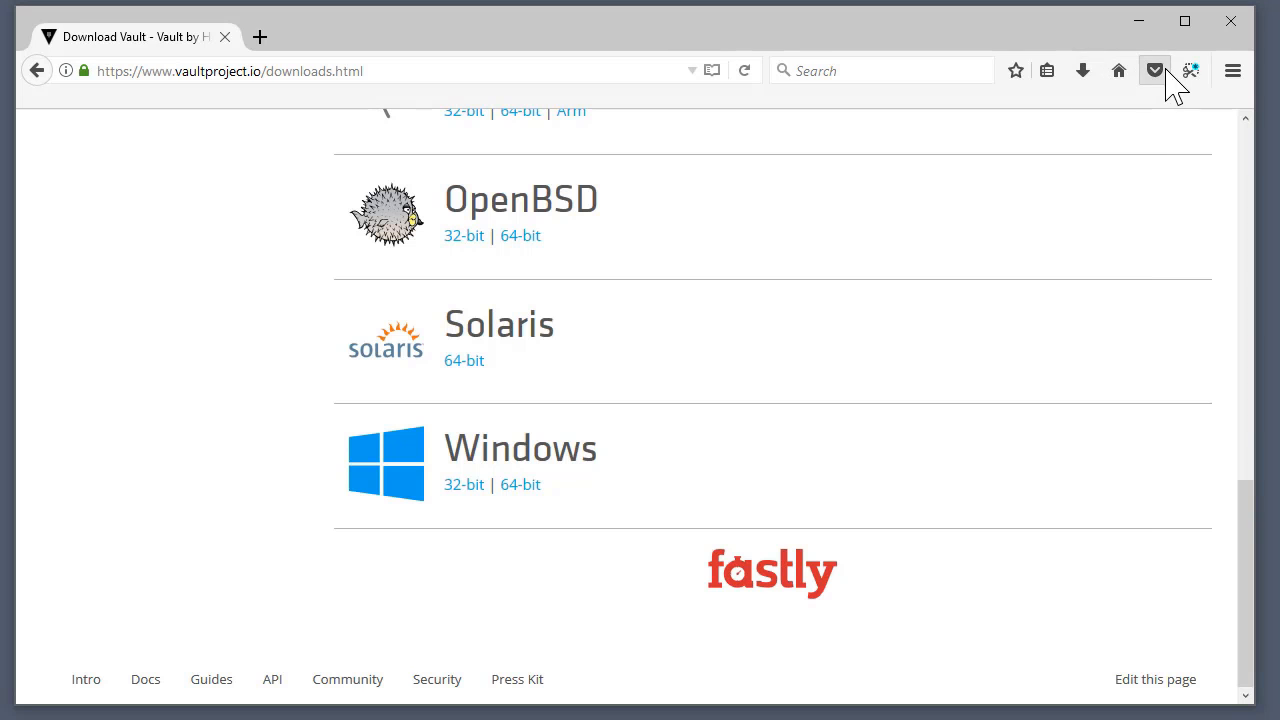
{"action": "mouse_move", "coordinate": [1105, 110]}
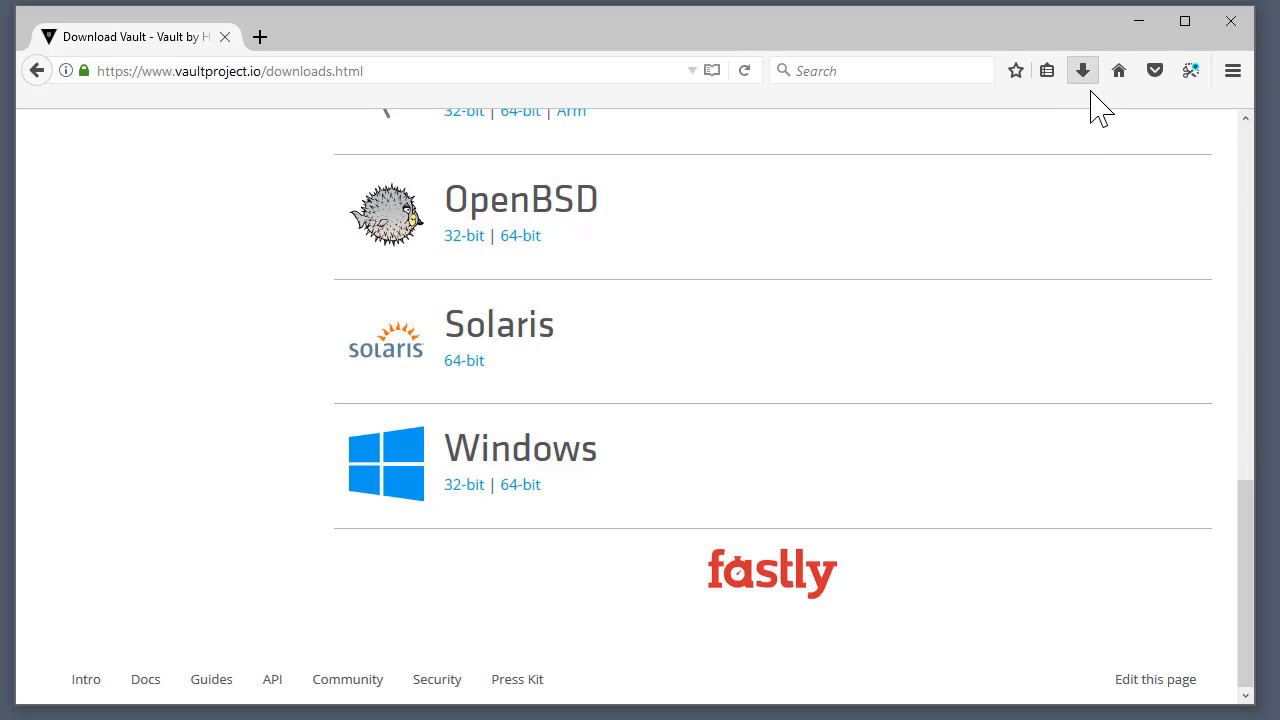
{"action": "mouse_move", "coordinate": [1060, 130]}
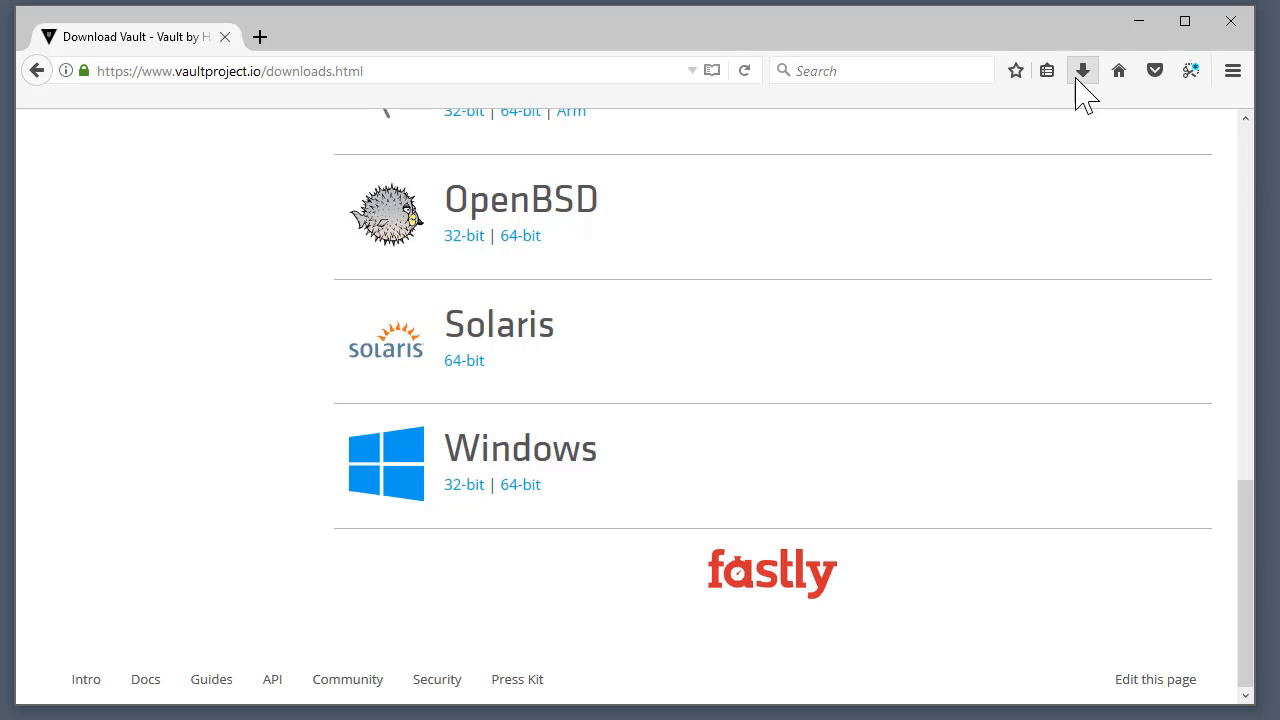
Open vault_0.9.0_windows_amd64.zip from Firefox's recent downloads list.
{"action": "left_click", "coordinate": [1082, 70]}
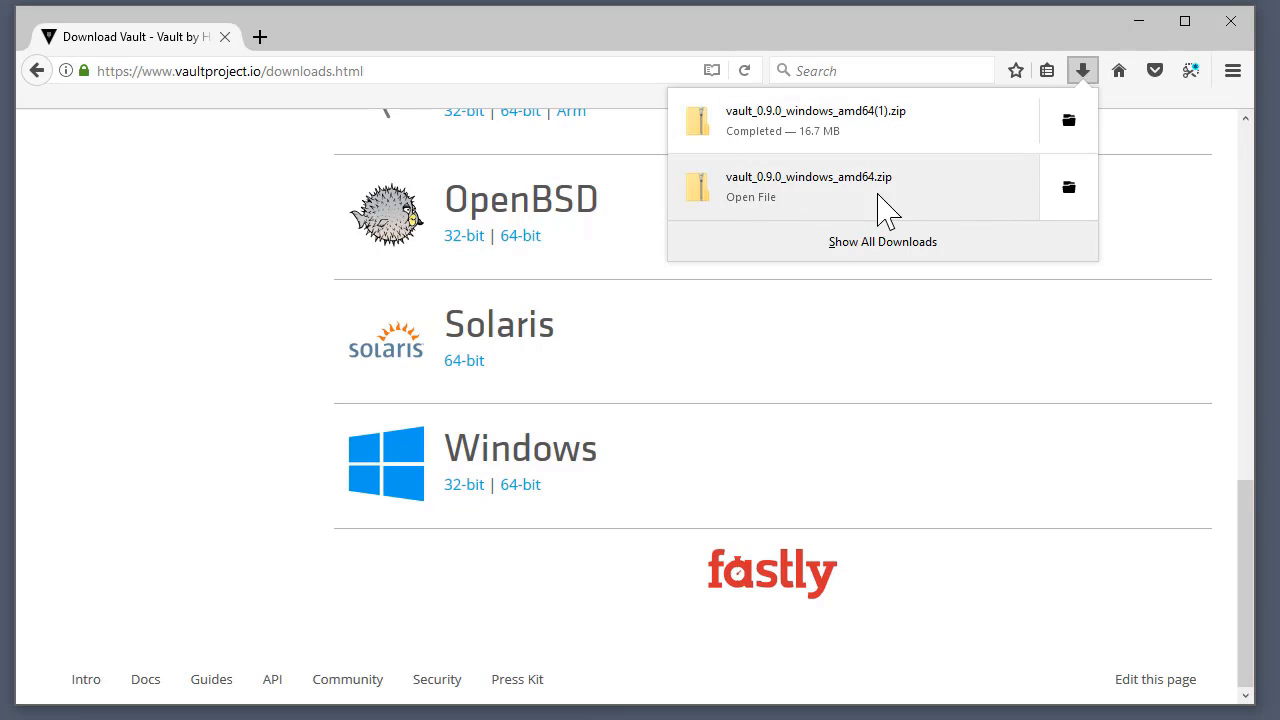
{"action": "left_click", "coordinate": [1067, 187]}
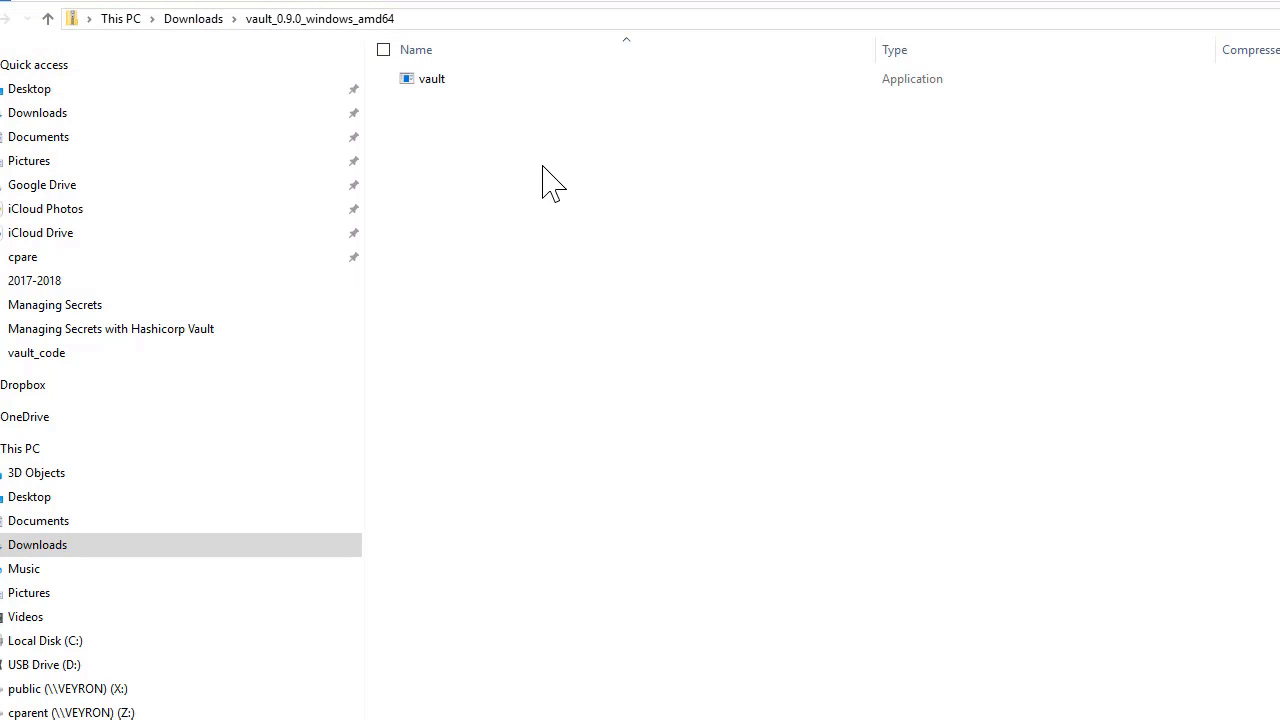
Select the vault application in the zip's File Explorer window.
{"action": "left_click", "coordinate": [431, 78]}
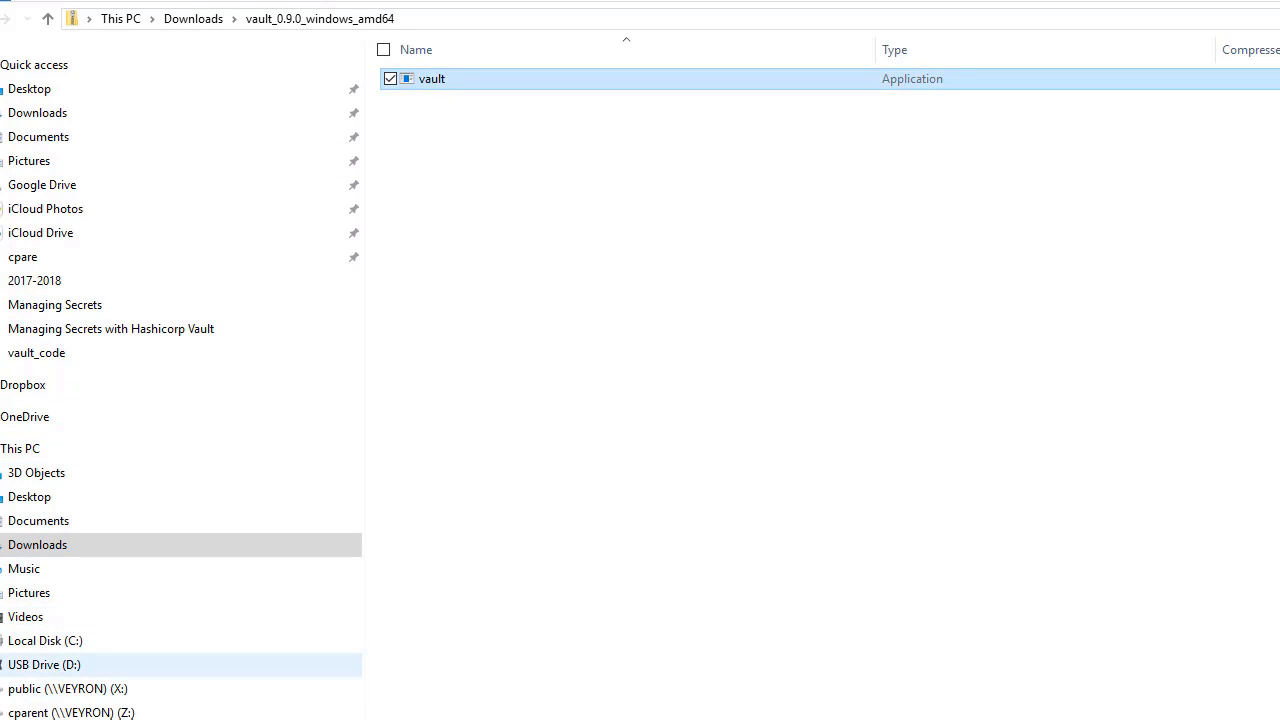
{"action": "scroll", "scroll_direction": "down", "scroll_amount": 3}
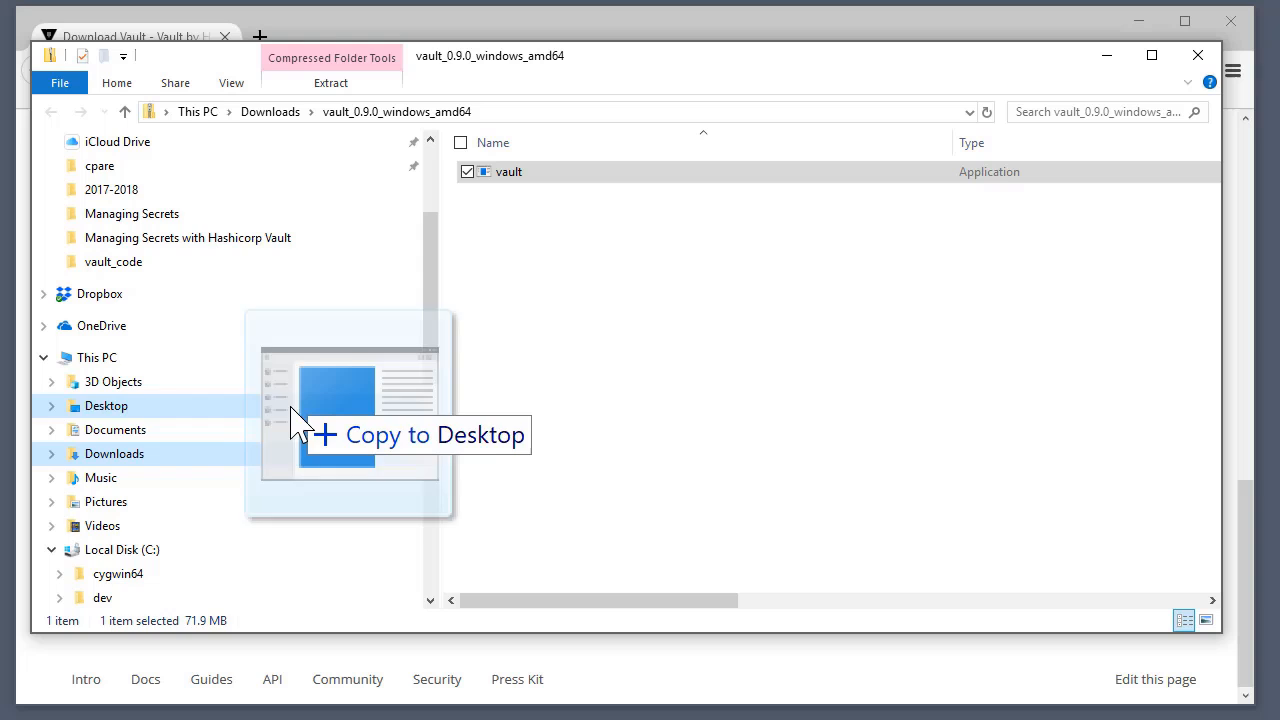
Drag vault onto Local Disk (C:) > vault, then open that folder.
{"action": "left_click_drag", "start_coordinate": [295, 420], "coordinate": [140, 615]}
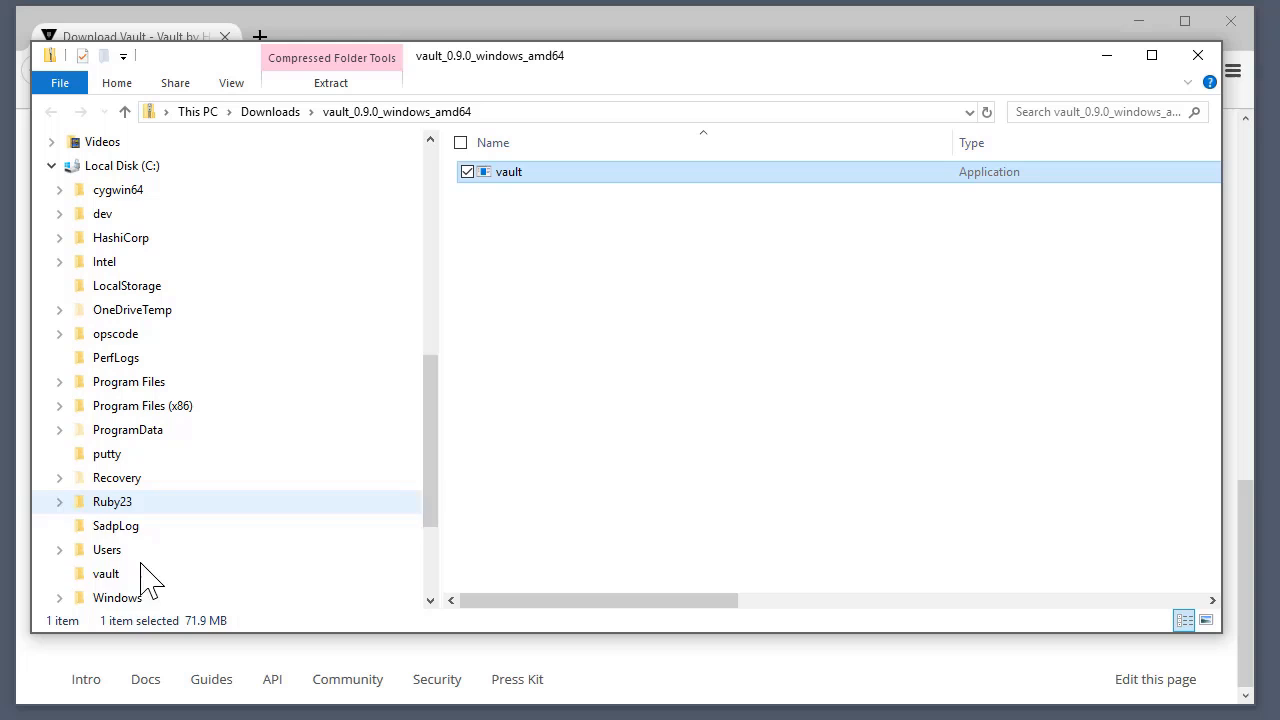
{"action": "double_click", "coordinate": [106, 573]}
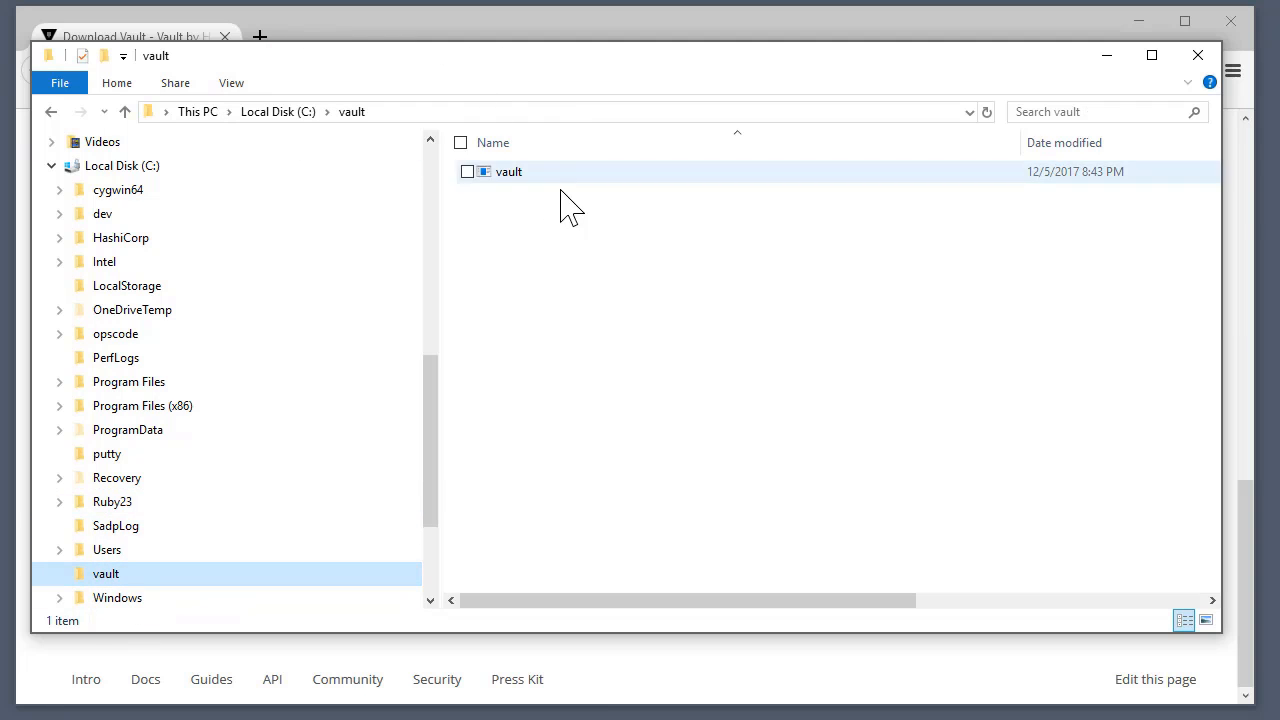